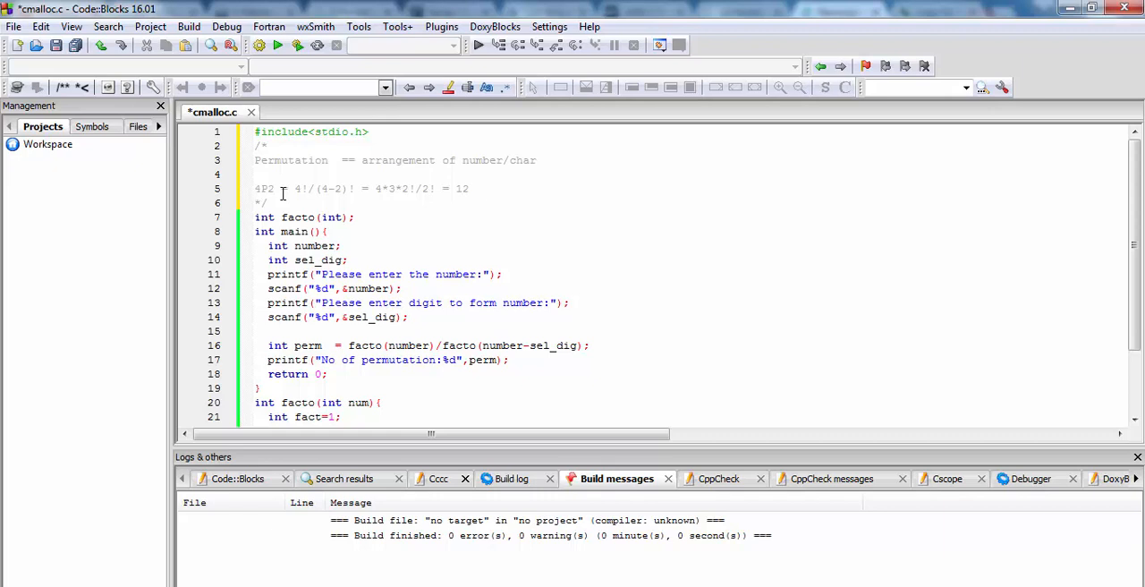
# Step: Highlight the permutation term in the comment and the 'Please enter the number' prompt
pyautogui.doubleClick(291, 160)
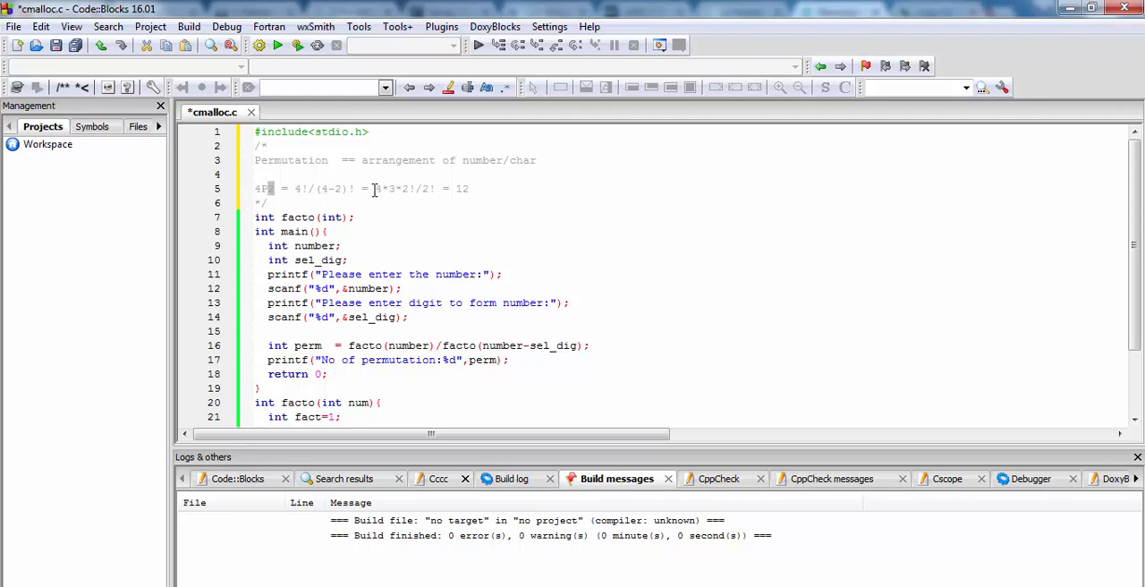
pyautogui.scroll(-3)
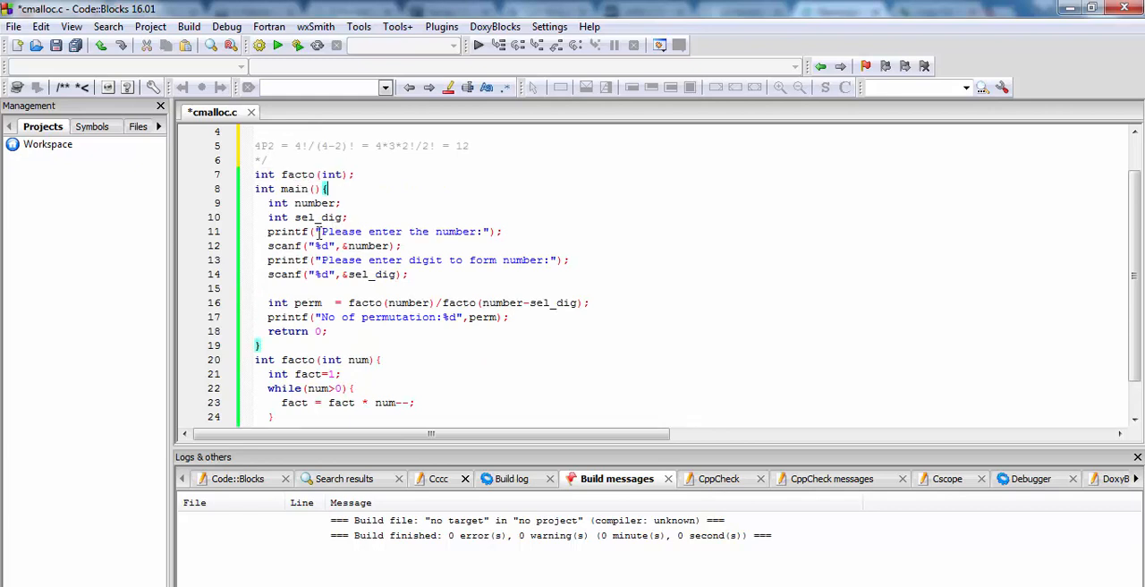
pyautogui.moveTo(319, 231); pyautogui.dragTo(477, 231)
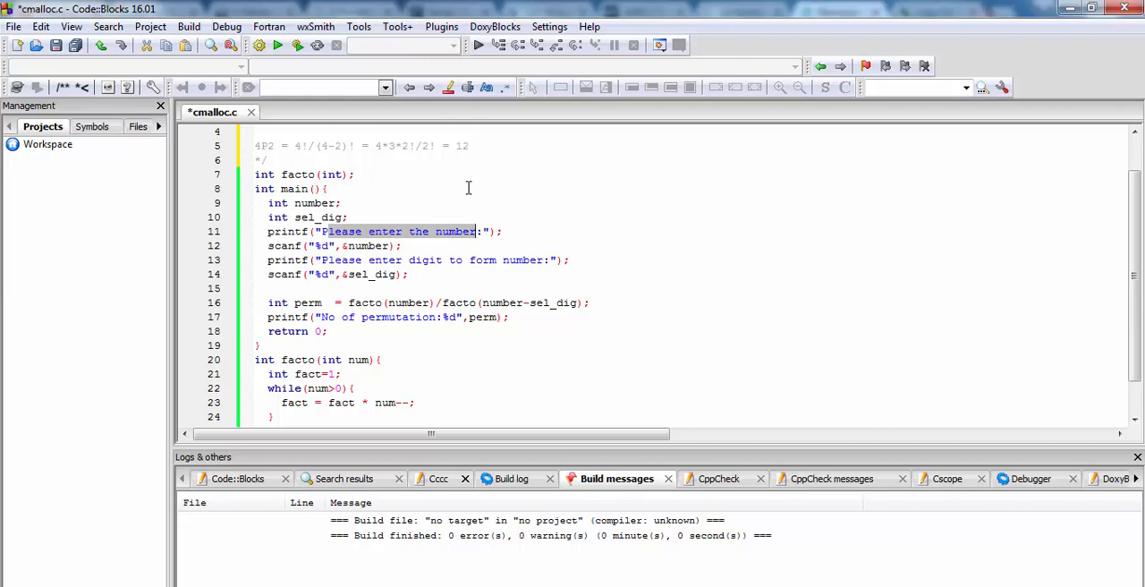
pyautogui.moveTo(445, 175)
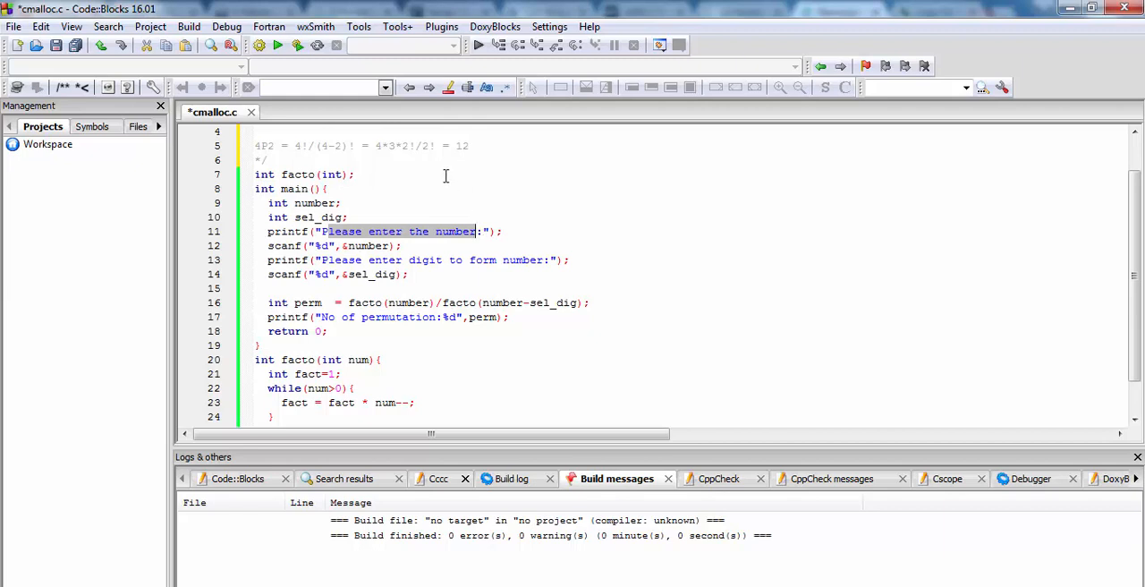
pyautogui.moveTo(370, 272)
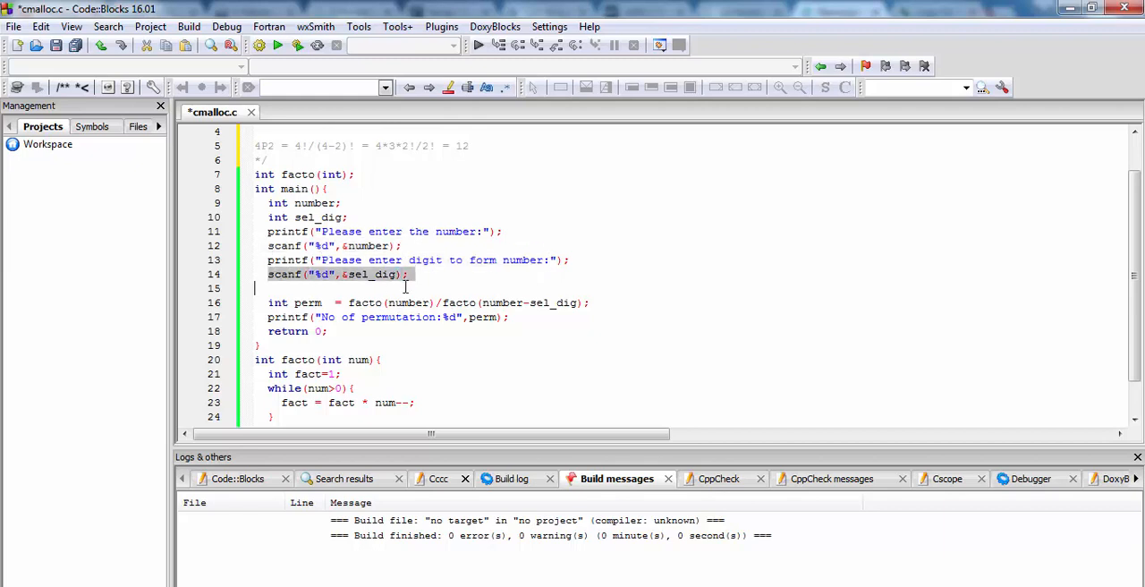
# Step: Point out the line 16 perm calculation, scroll to facto(), and open the Build menu
pyautogui.doubleClick(306, 303)
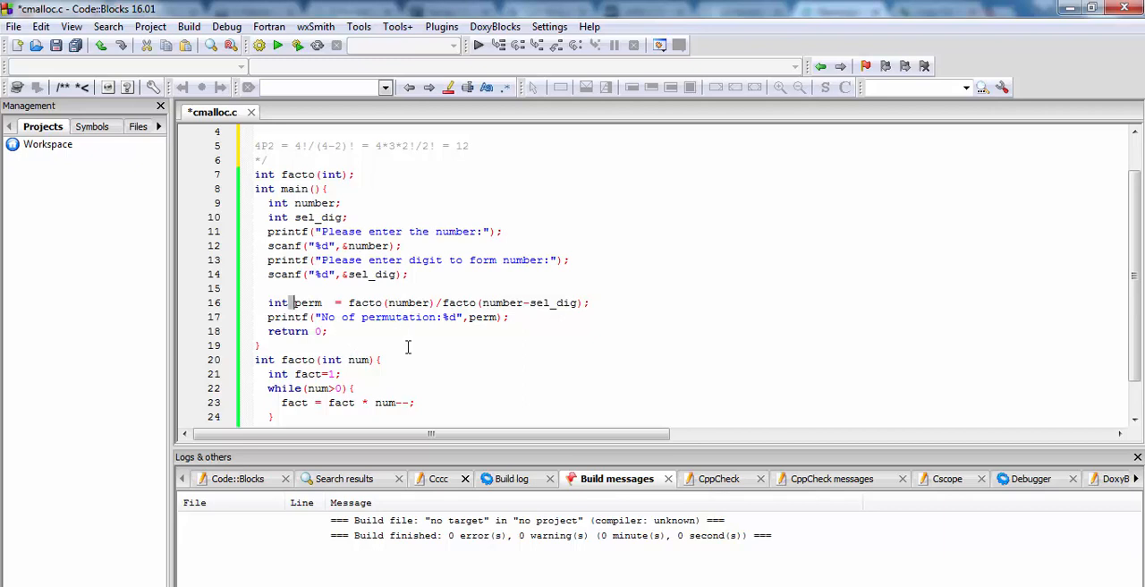
pyautogui.scroll(-3)
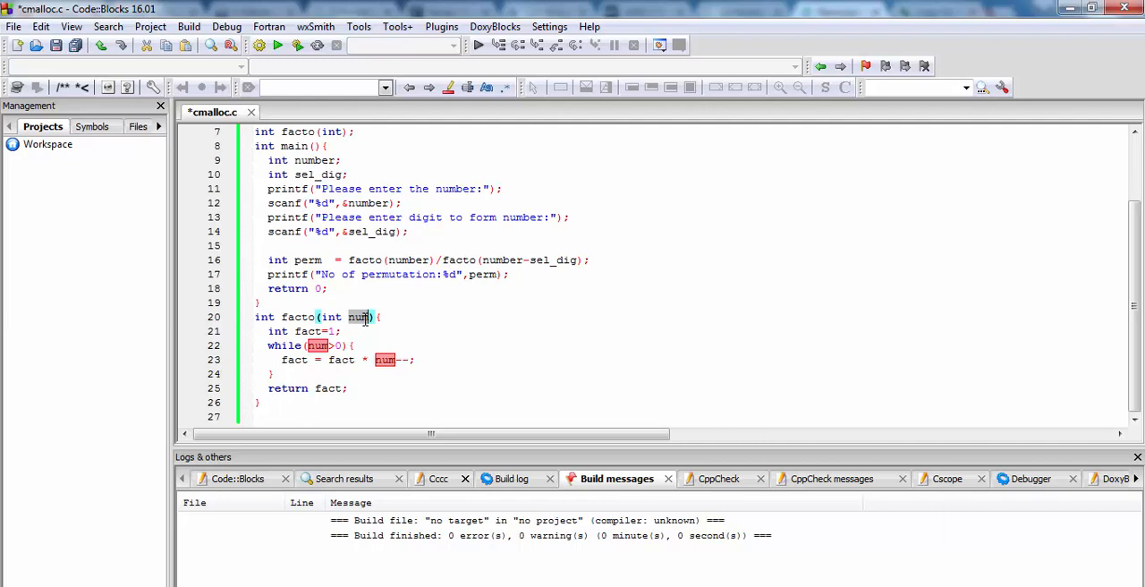
pyautogui.moveTo(368, 326)
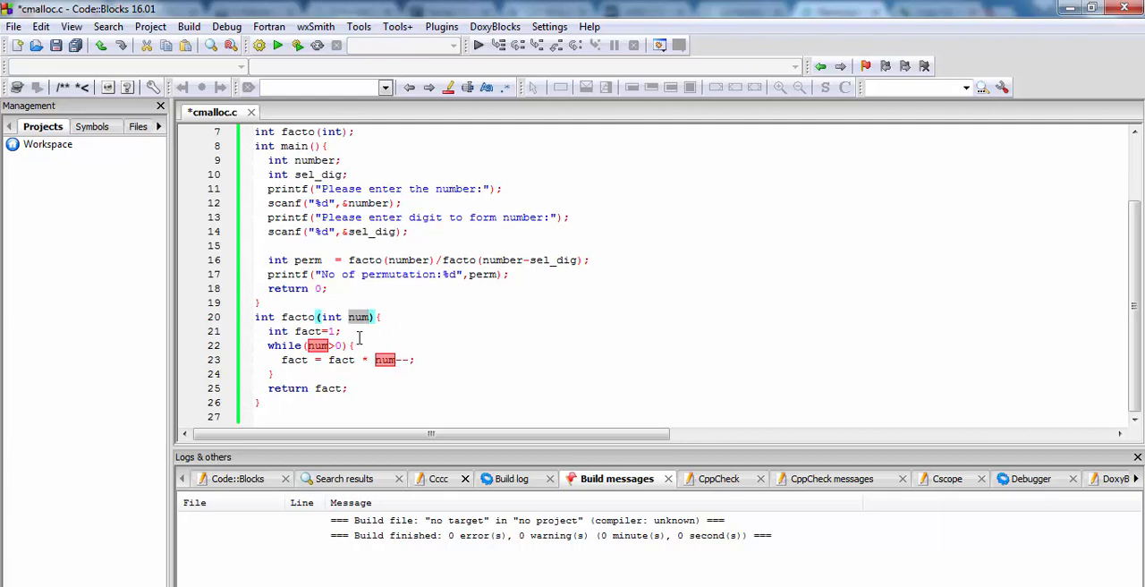
pyautogui.moveTo(432, 284)
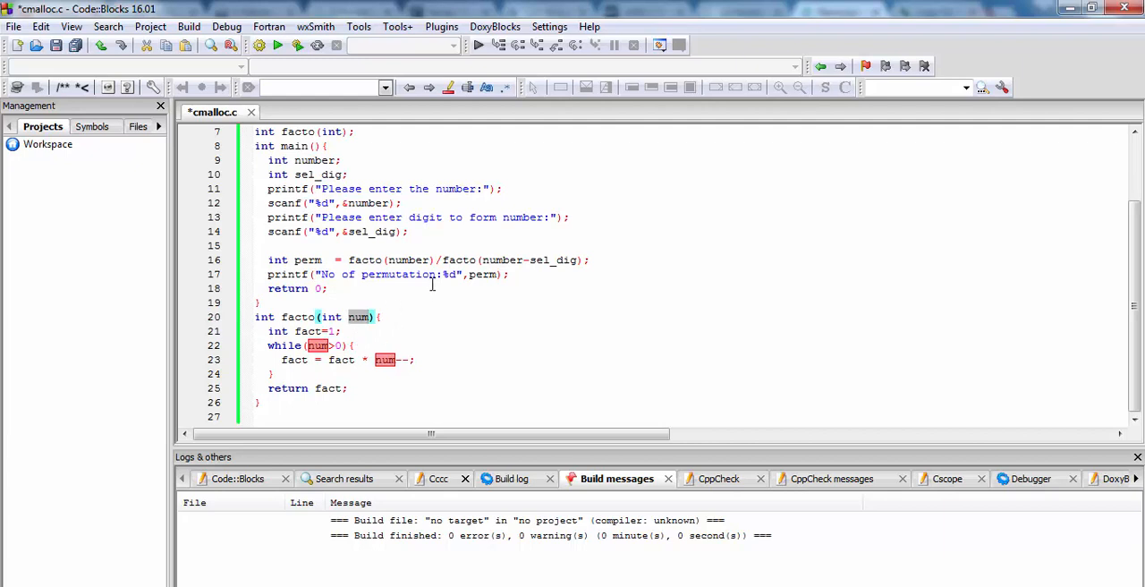
pyautogui.click(189, 26)
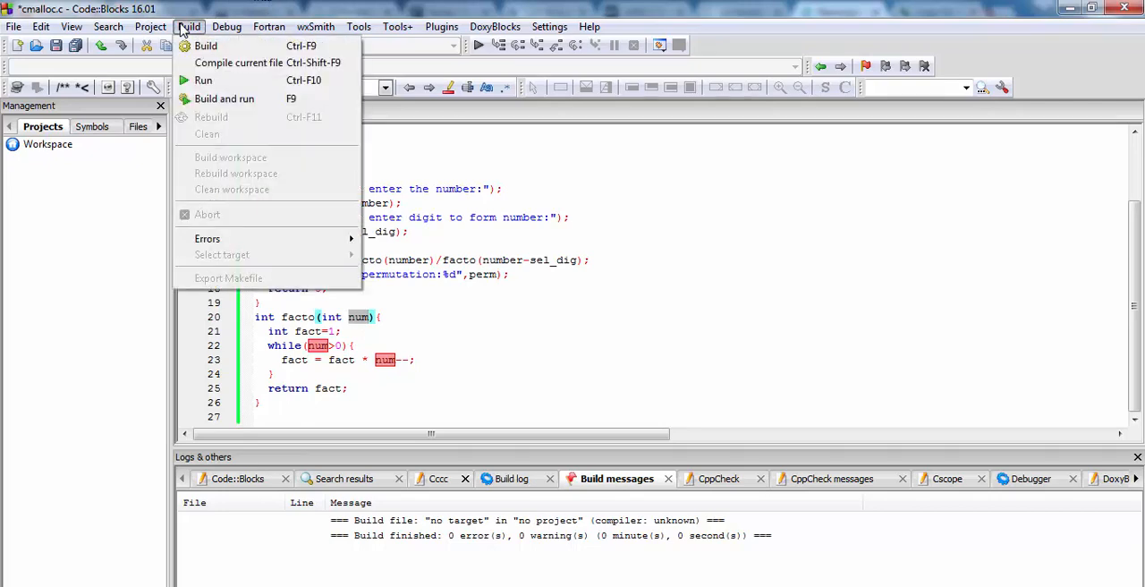